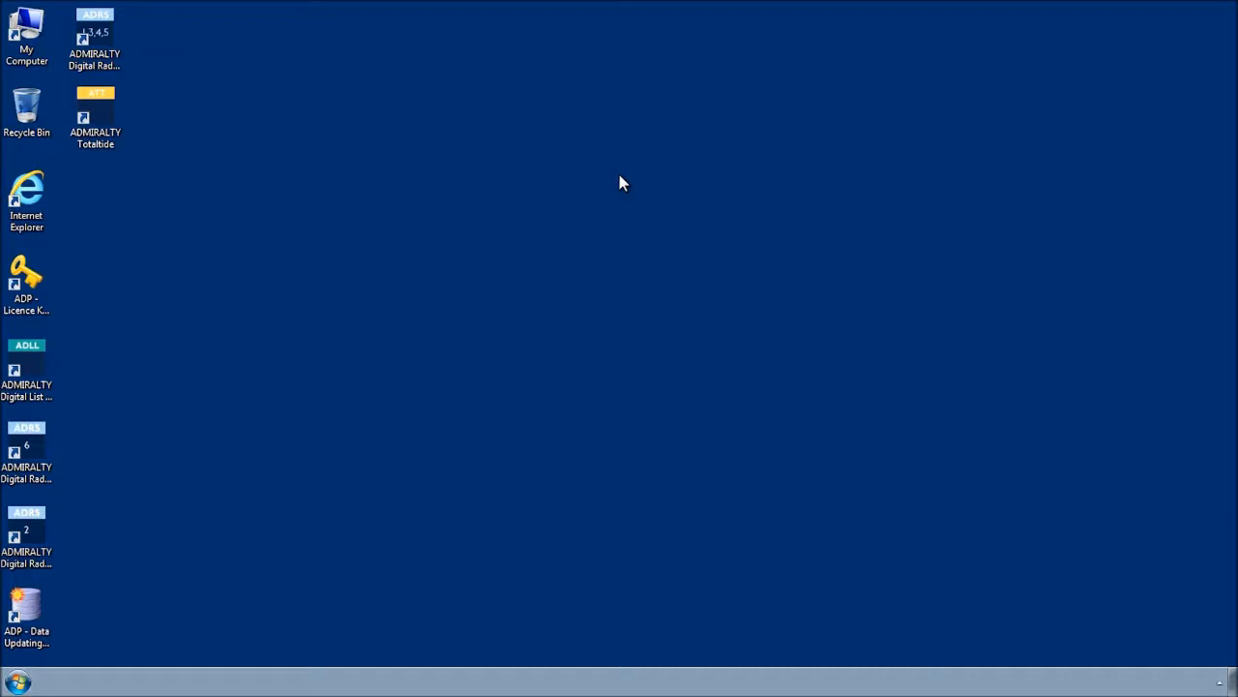
{"action": "mouse_move", "coordinate": [220, 244]}
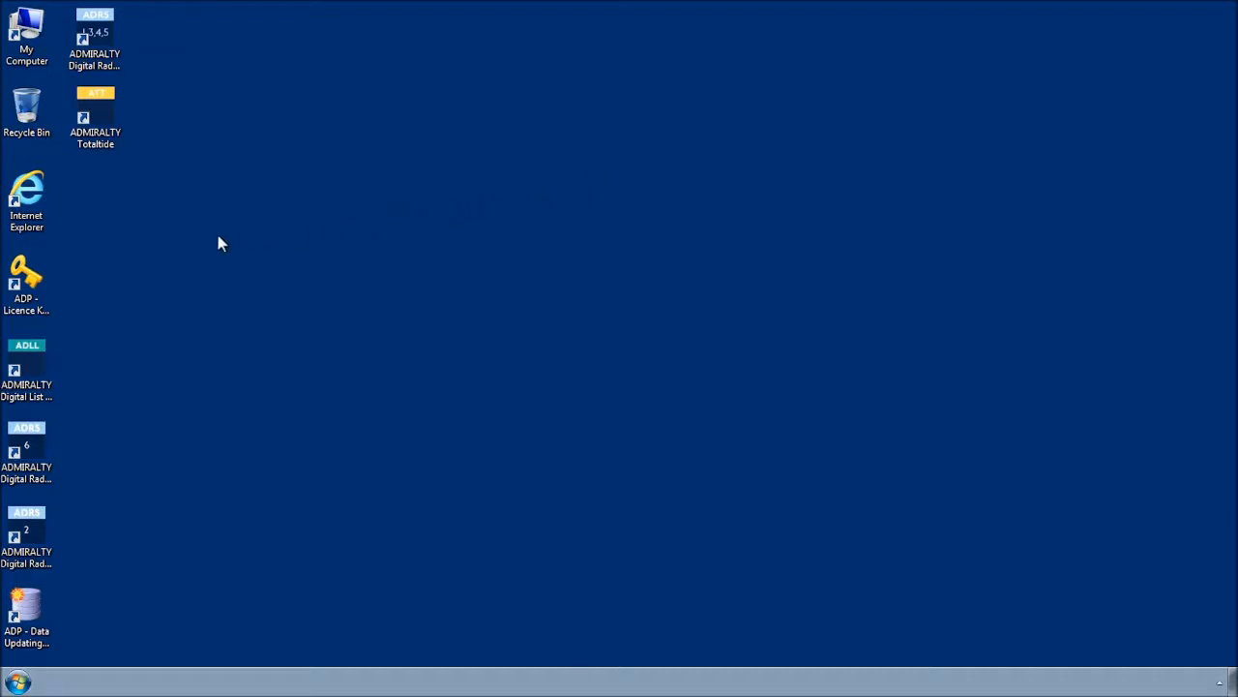
Launch the Licence Key Wizard and choose 'Request or add an Activation Key'.
{"action": "left_click", "coordinate": [27, 280]}
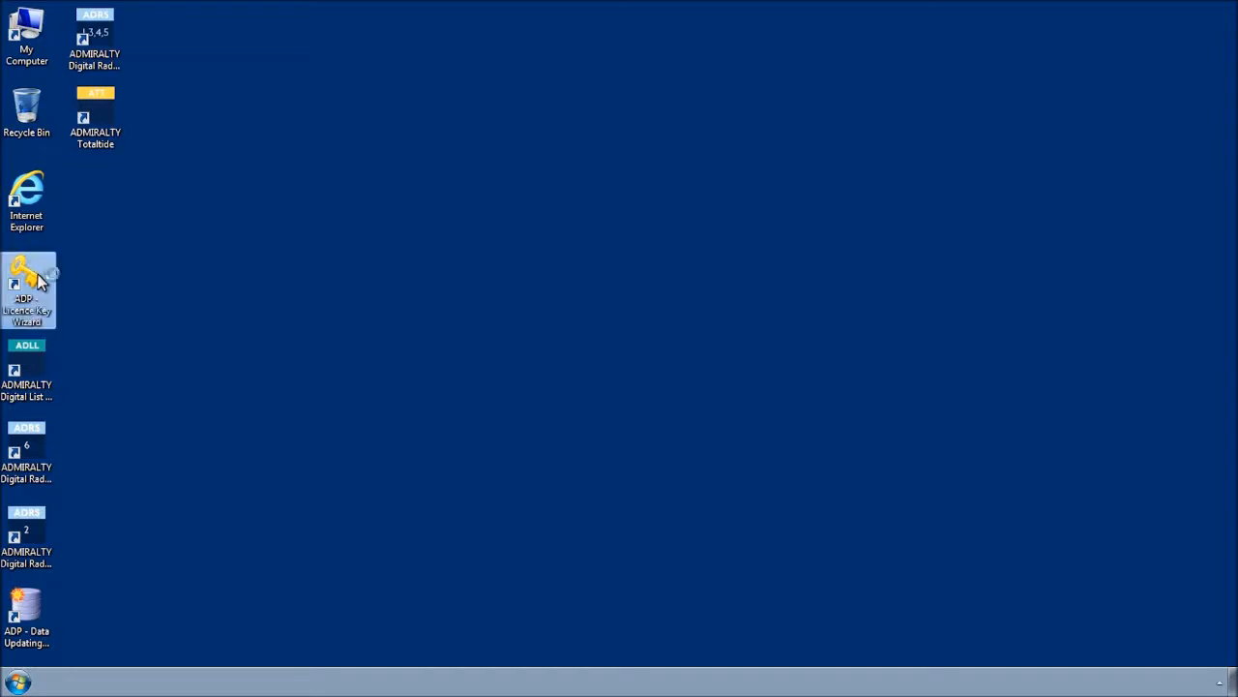
{"action": "double_click", "coordinate": [27, 280]}
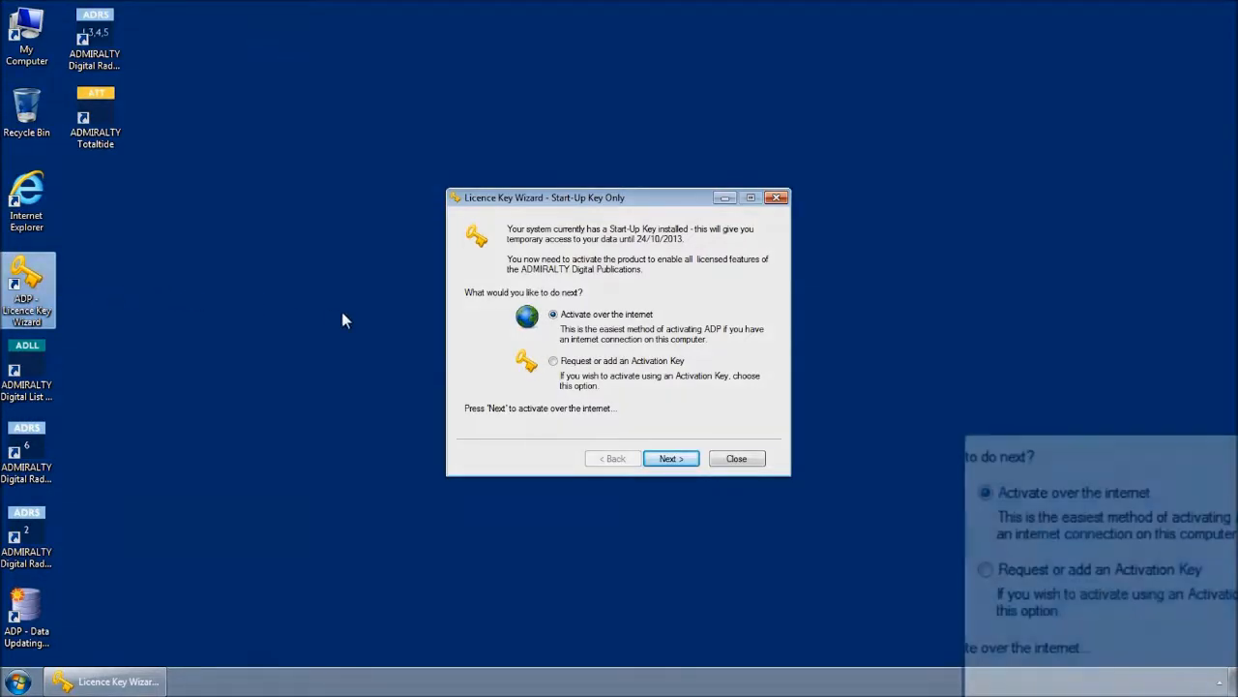
{"action": "left_click", "coordinate": [553, 362]}
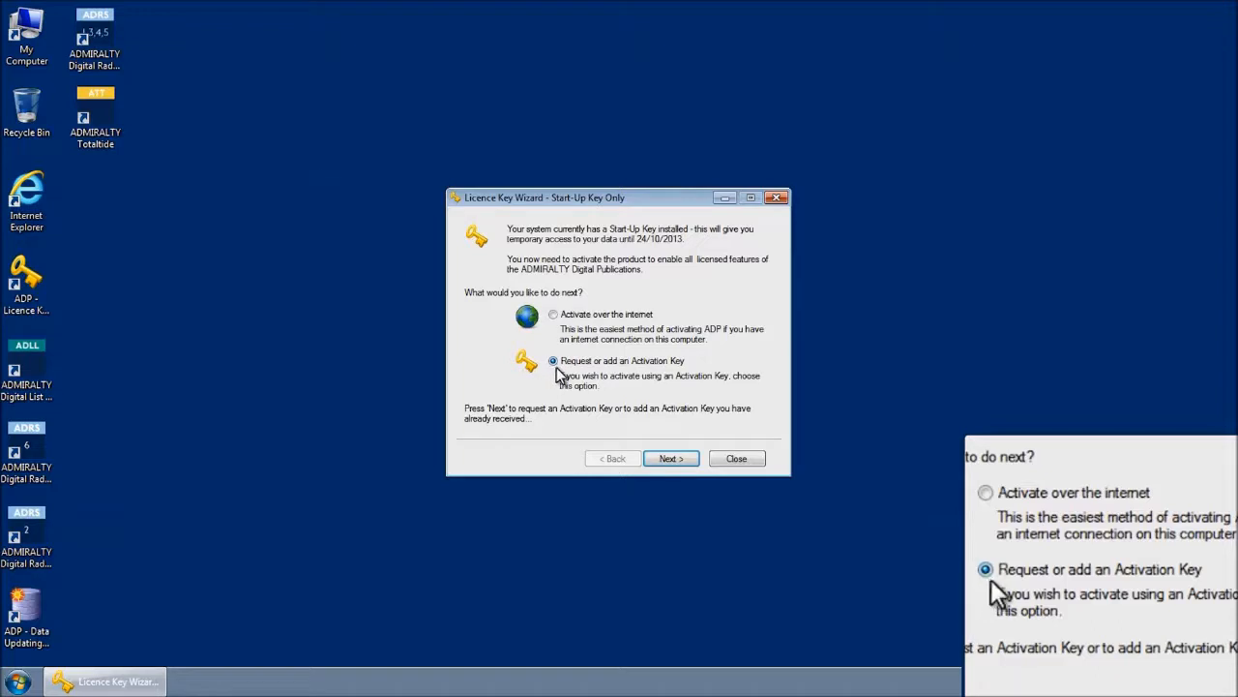
{"action": "left_click", "coordinate": [670, 457]}
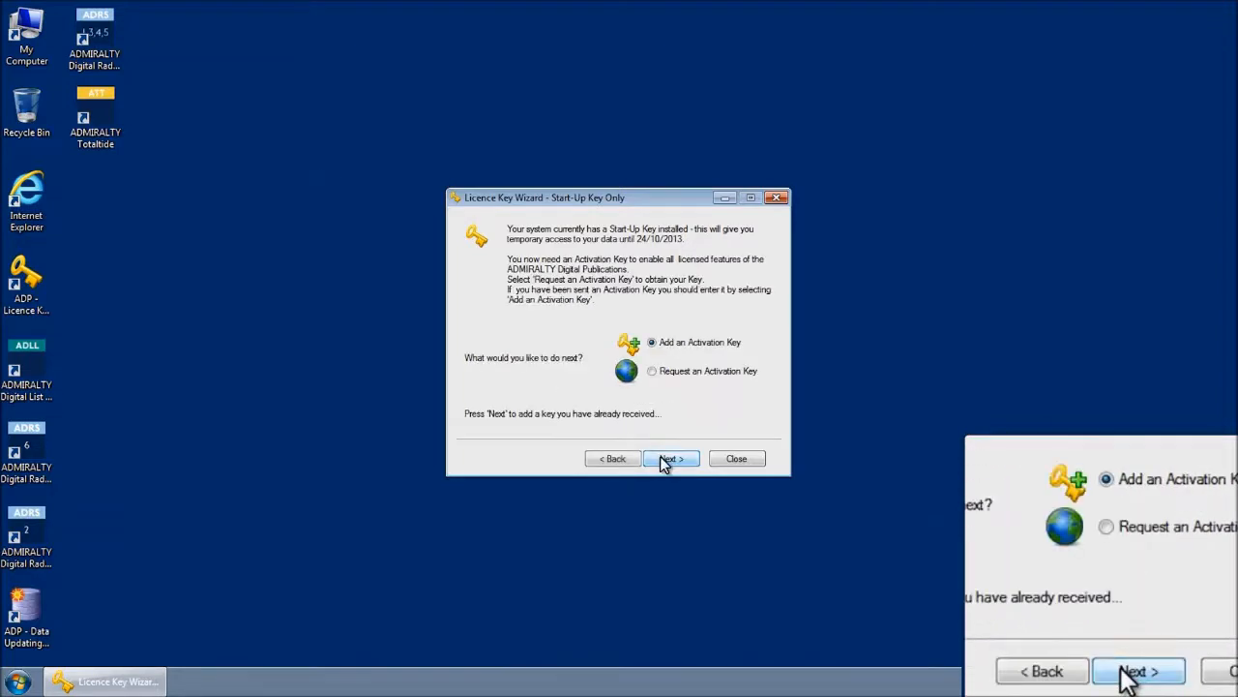
Choose 'Request an Activation Key' and continue to the Main or Backup Computer page.
{"action": "left_click", "coordinate": [652, 371]}
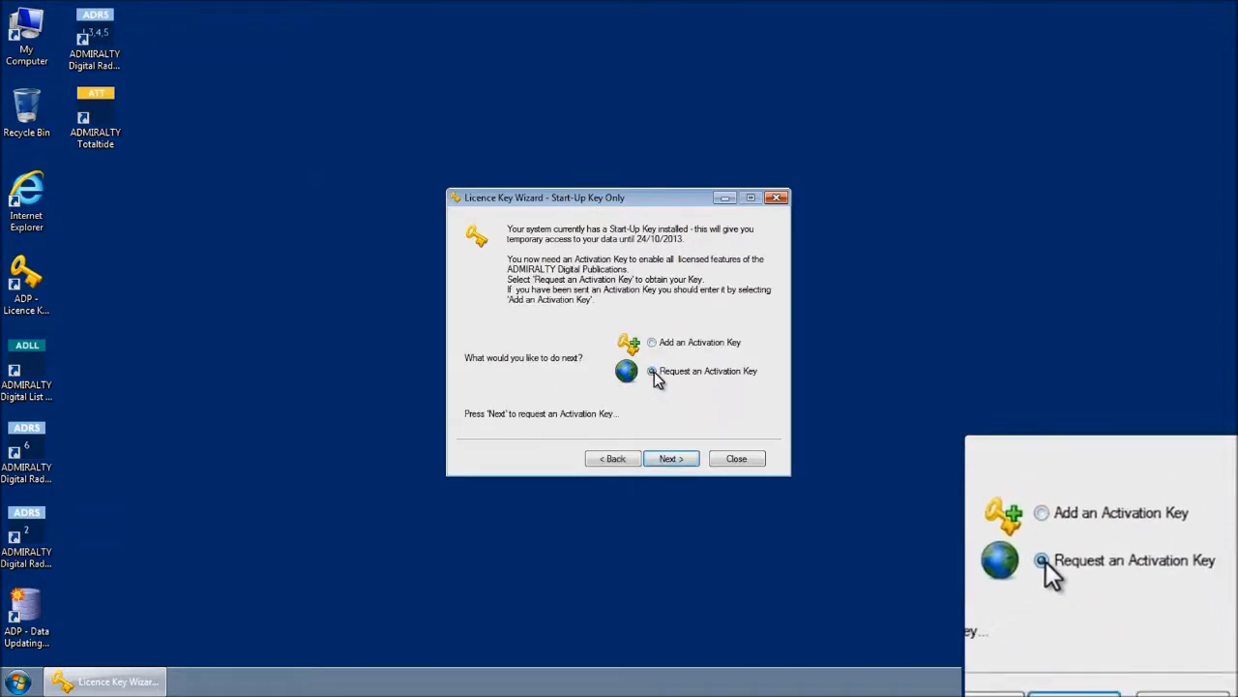
{"action": "left_click", "coordinate": [652, 371]}
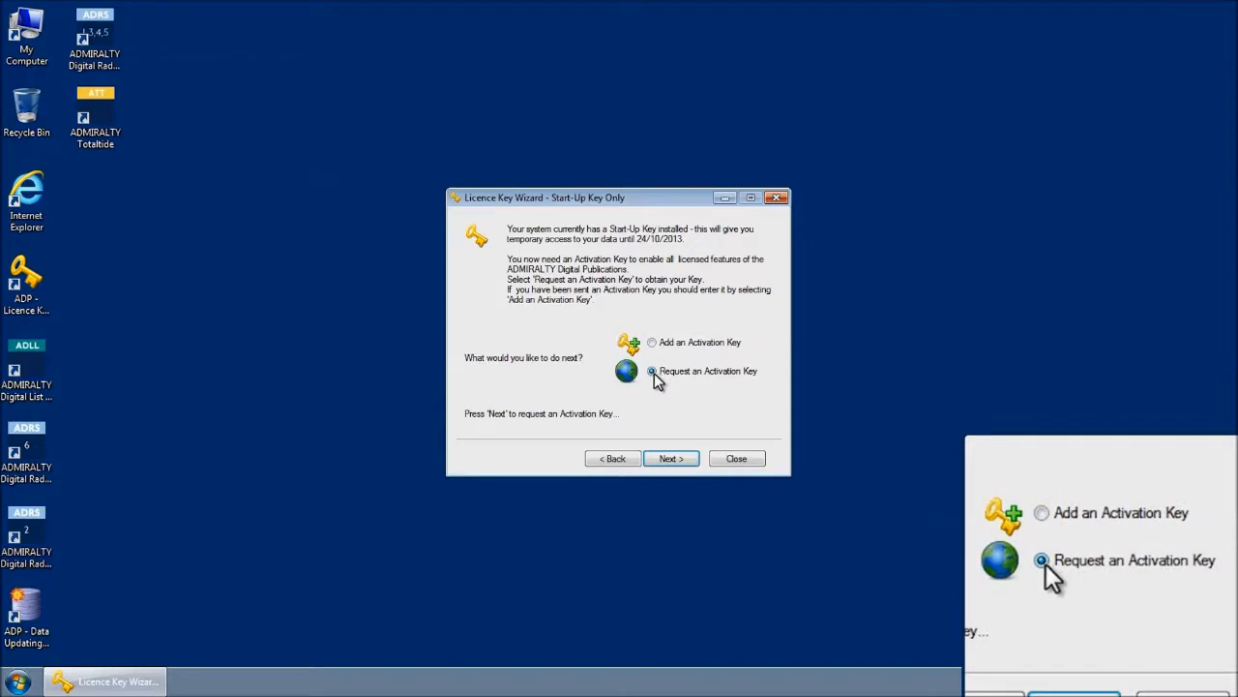
{"action": "left_click", "coordinate": [669, 457]}
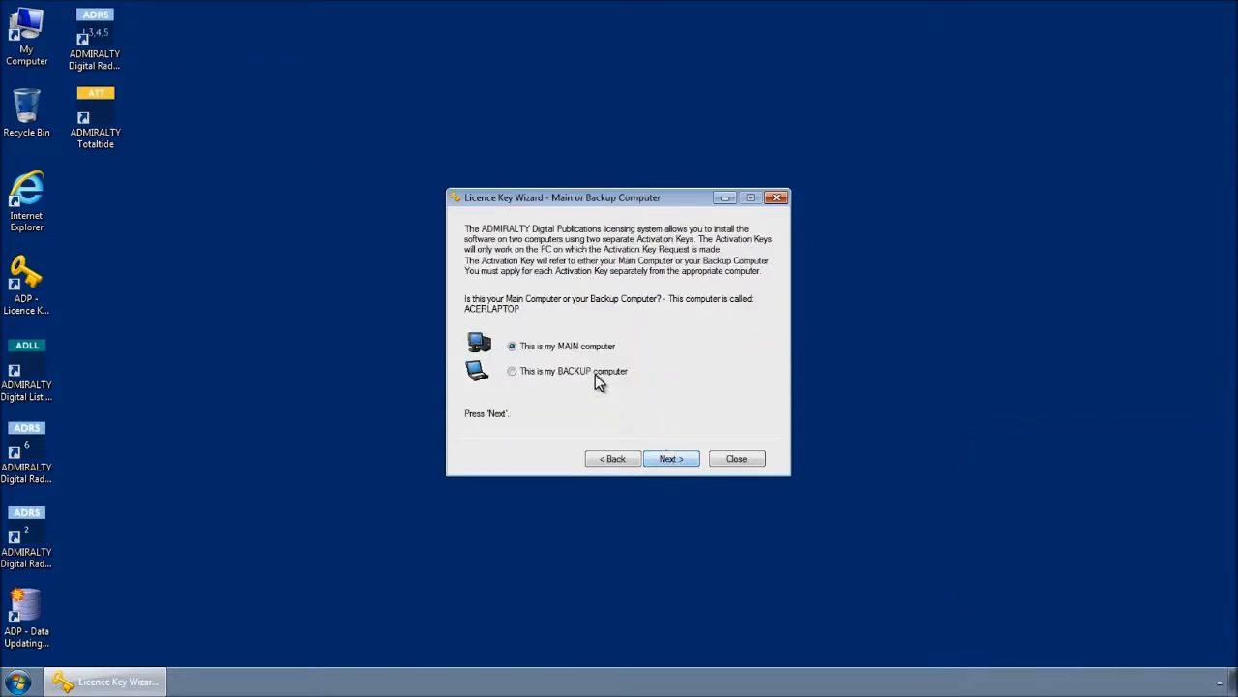
{"action": "mouse_move", "coordinate": [577, 377]}
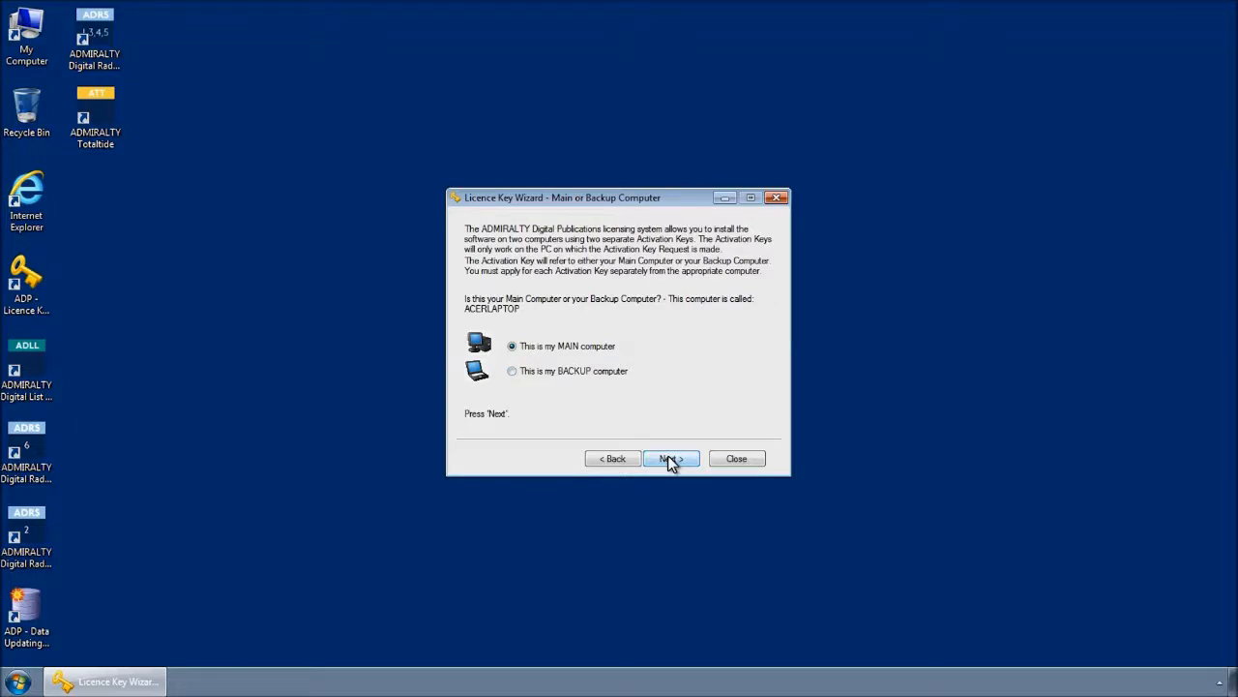
Keep 'This is my MAIN computer' selected and continue to the request options.
{"action": "left_click", "coordinate": [669, 457]}
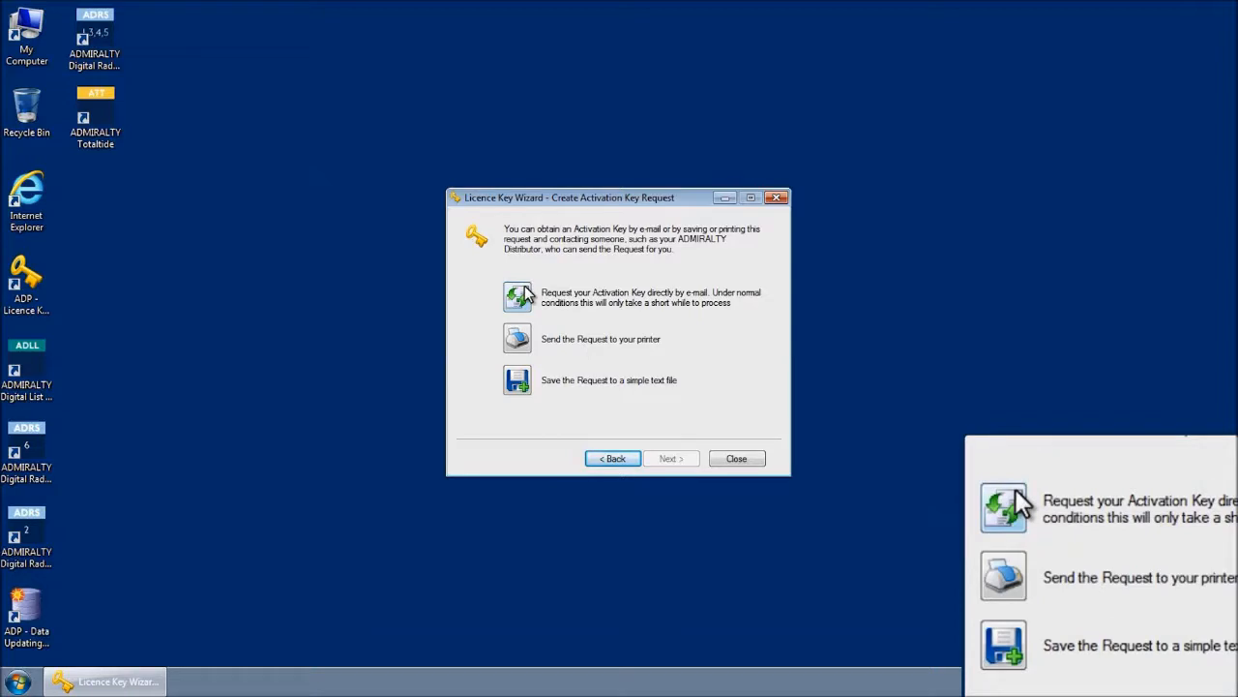
Request the key directly by e-mail and send the AKR (ACERLAPTOP) message from Gmail.
{"action": "left_click", "coordinate": [519, 297]}
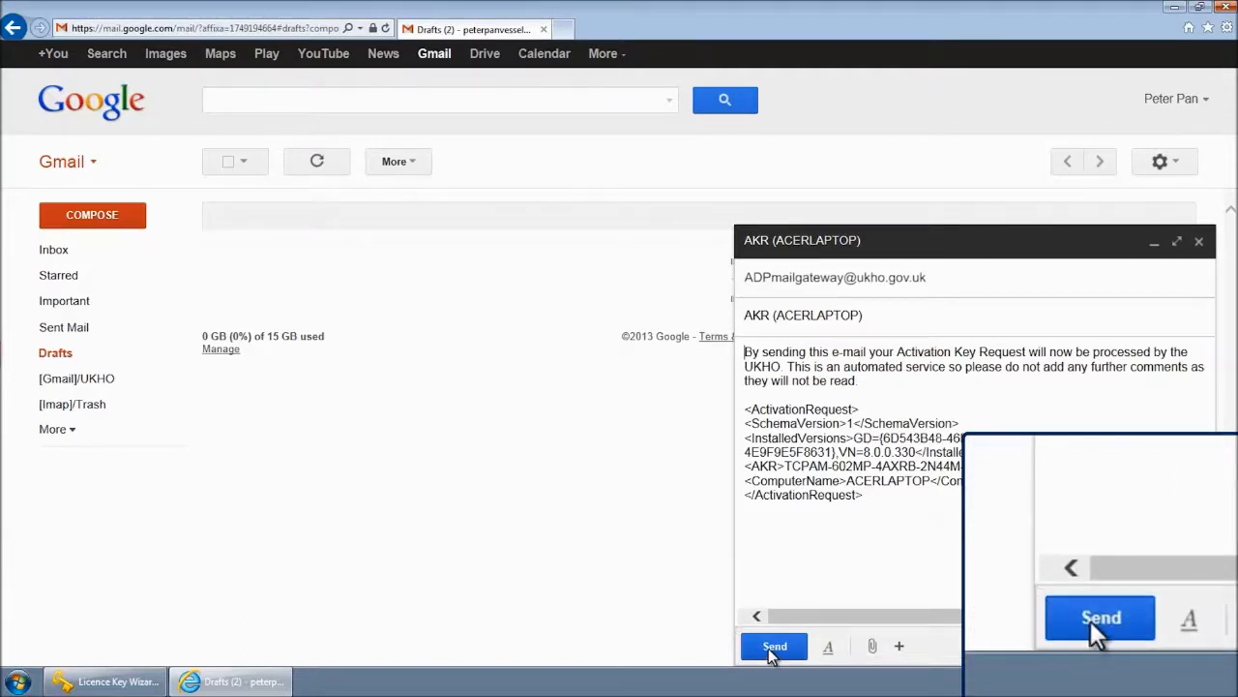
{"action": "left_click", "coordinate": [774, 647]}
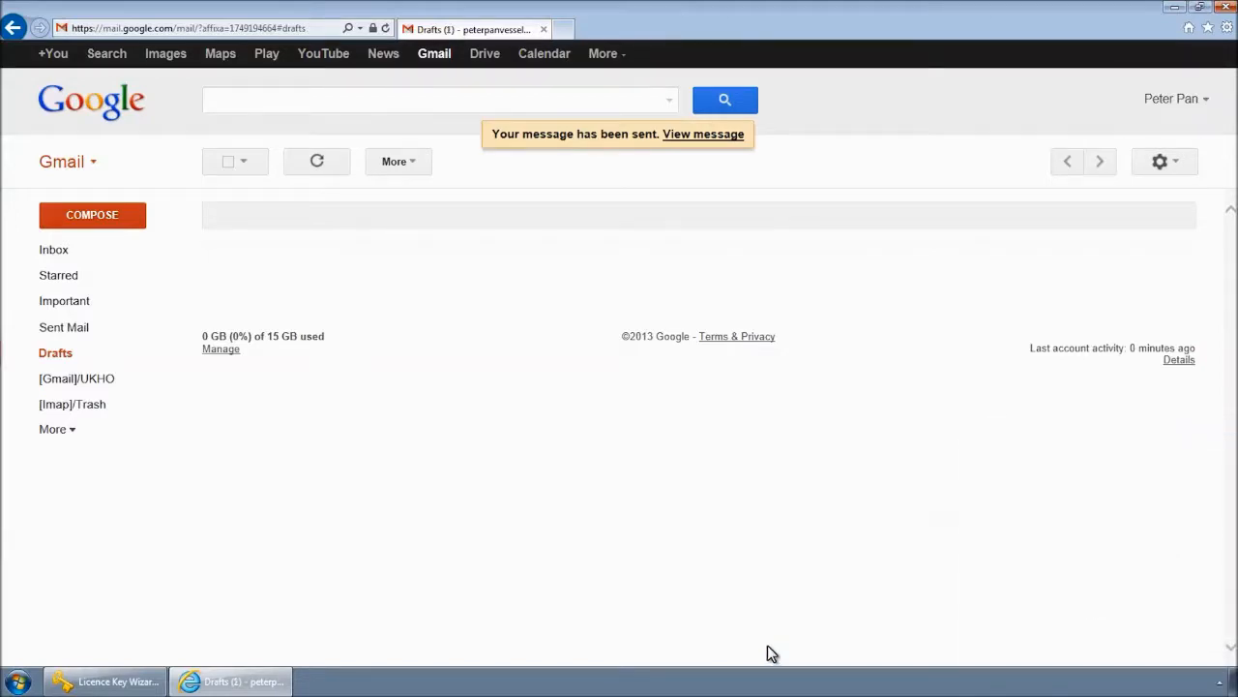
{"action": "mouse_move", "coordinate": [205, 290]}
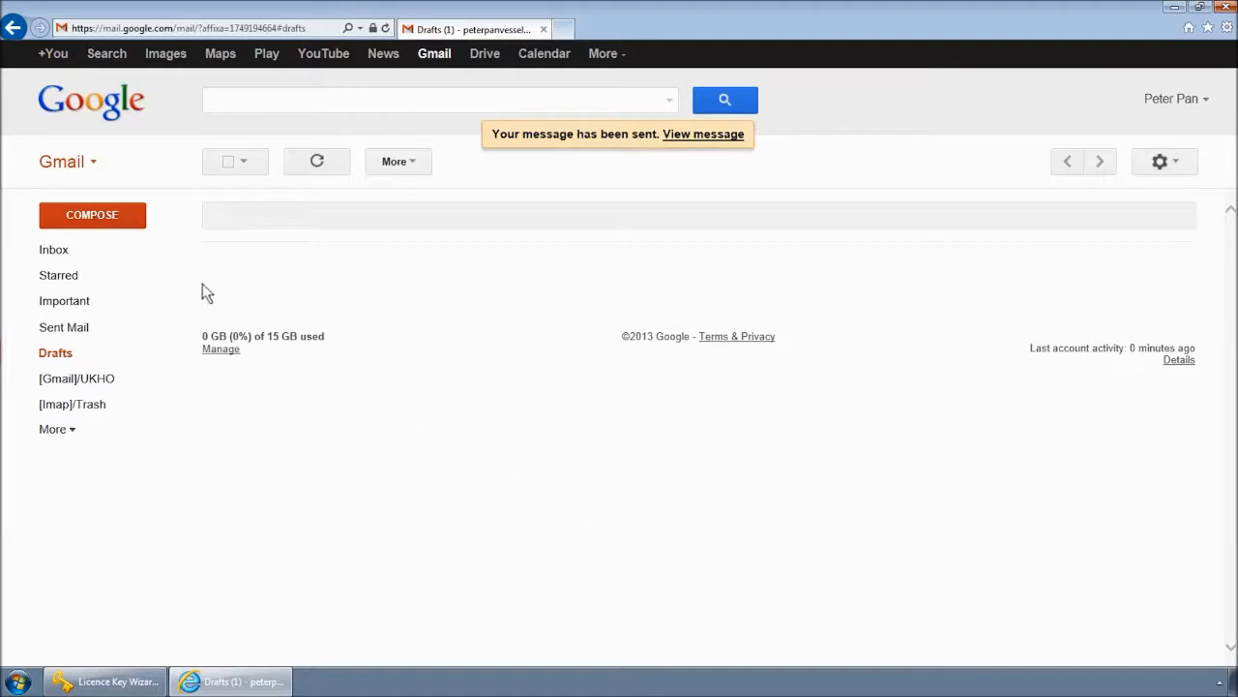
Show the Gmail inbox with the new Activation Key reply from ADPMailGateway.
{"action": "left_click", "coordinate": [54, 249]}
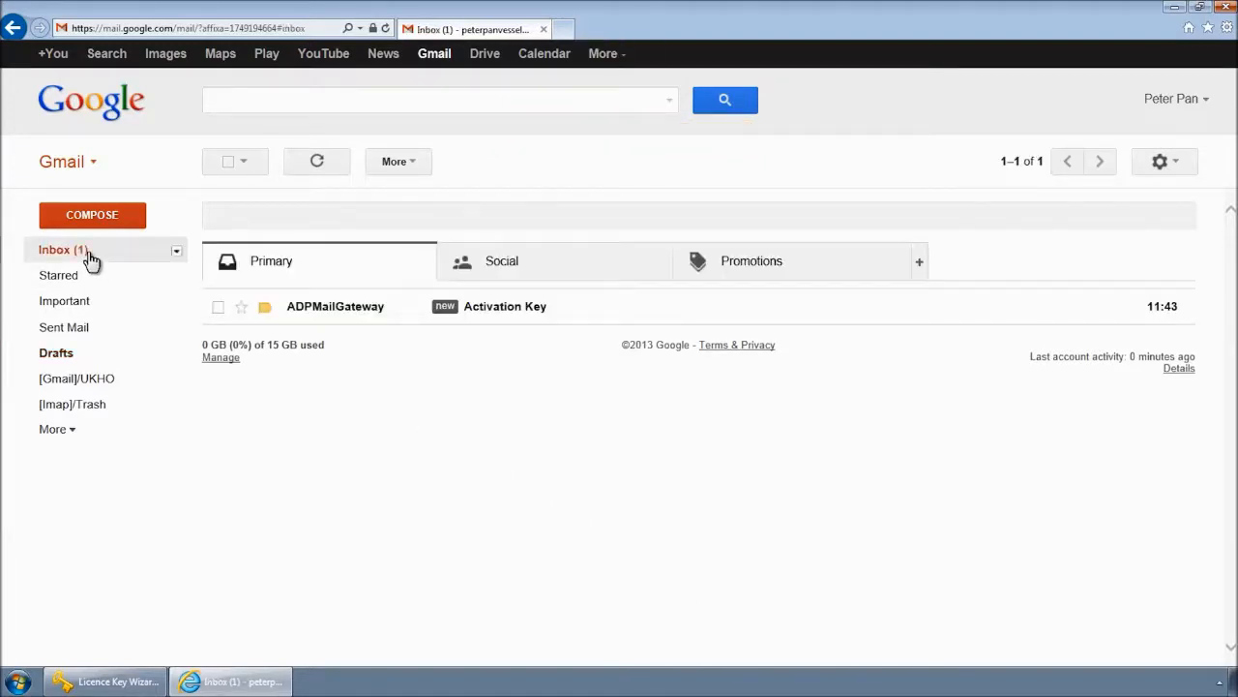